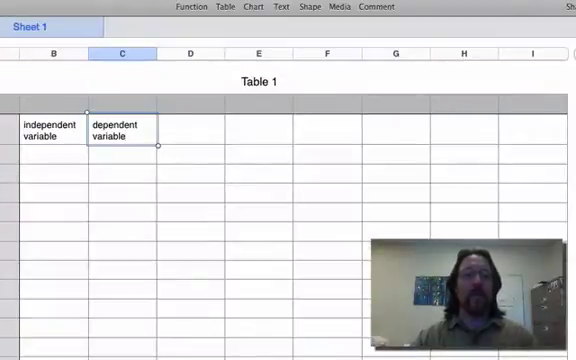
# Step: Enter the label 'Number of red bulls consumed' in column B and start the counts with 0
pyautogui.click(56, 180)
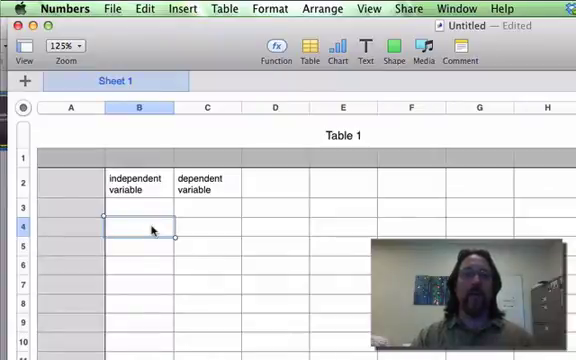
pyautogui.doubleClick(140, 228)
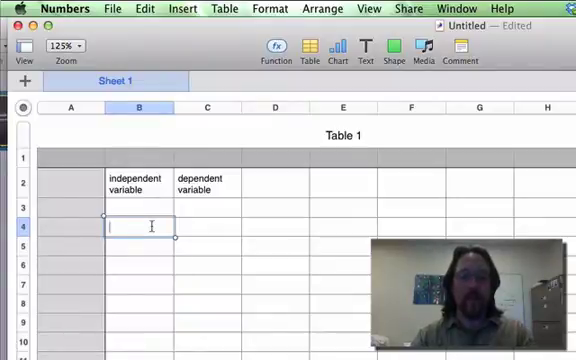
pyautogui.write('Numbers')
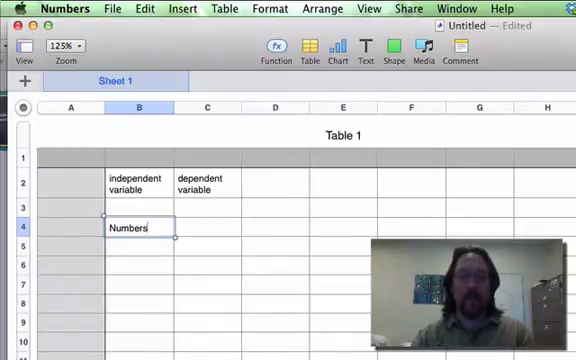
pyautogui.write('Number of red')
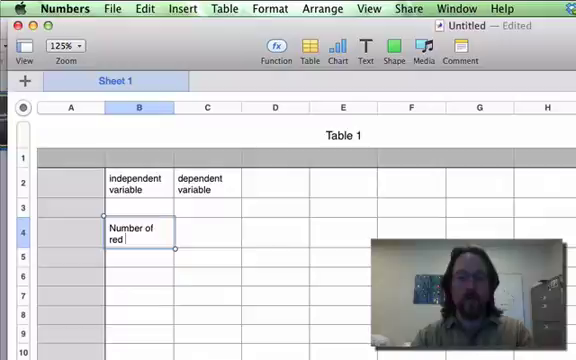
pyautogui.write('bulls consumed')
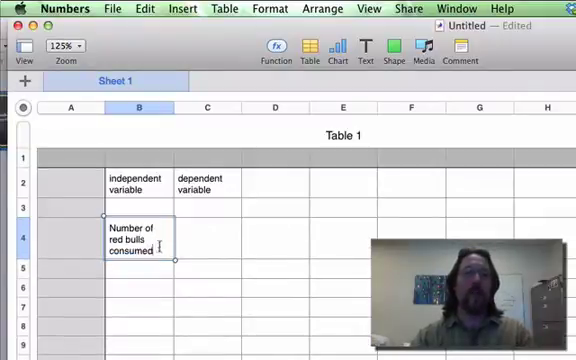
pyautogui.write('0')
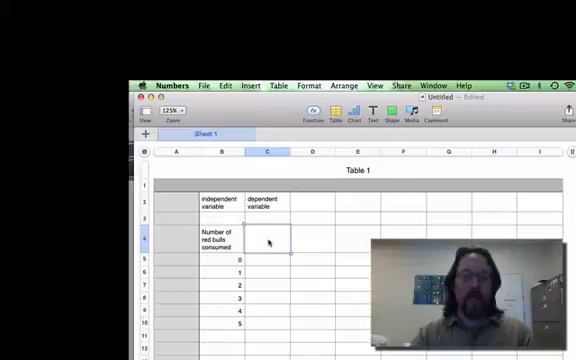
# Step: Enter the label 'Heart rate (bpm)' at the top of column C
pyautogui.write('Heart rate')
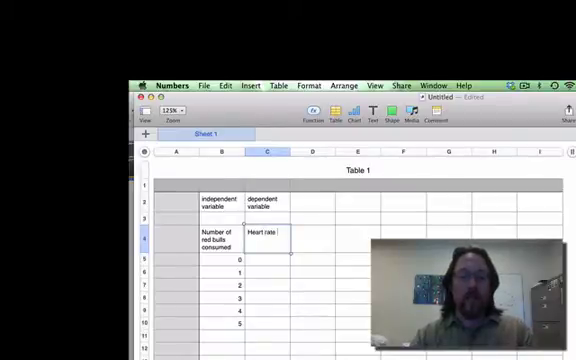
pyautogui.write('(bpm')
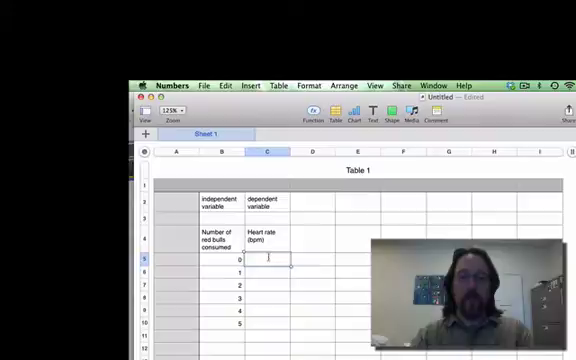
# Step: Enter the heart-rate readings 60, 70, 80, 95, 102 and 108 down column C
pyautogui.write('60')
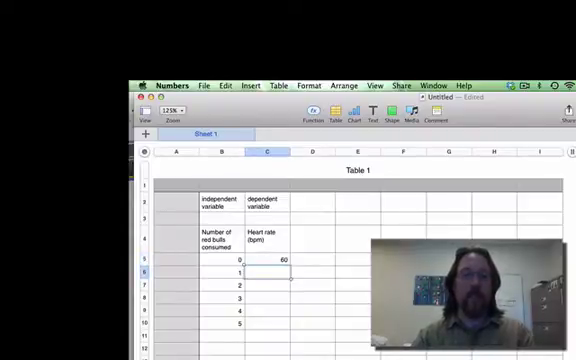
pyautogui.write('70')
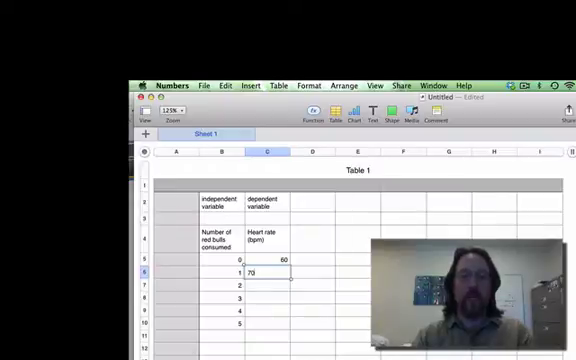
pyautogui.write('80')
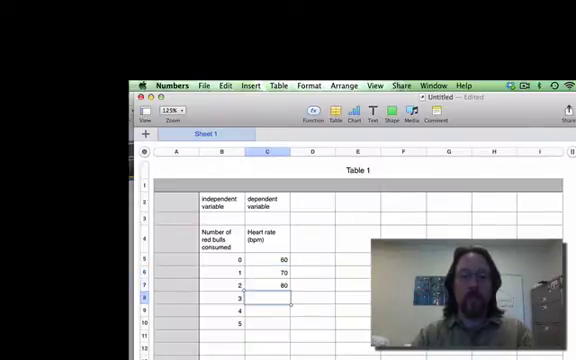
pyautogui.write('95')
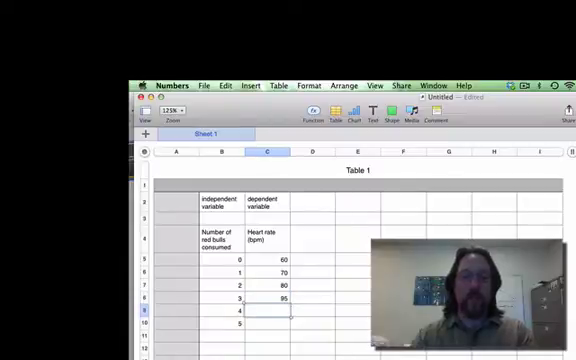
pyautogui.write('102')
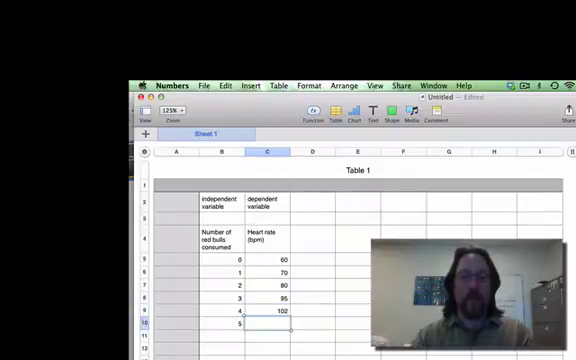
pyautogui.write('1')
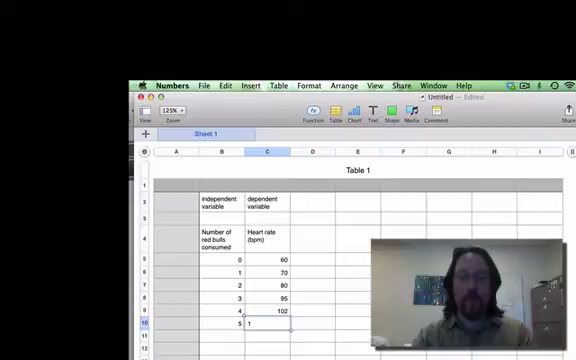
pyautogui.write('108')
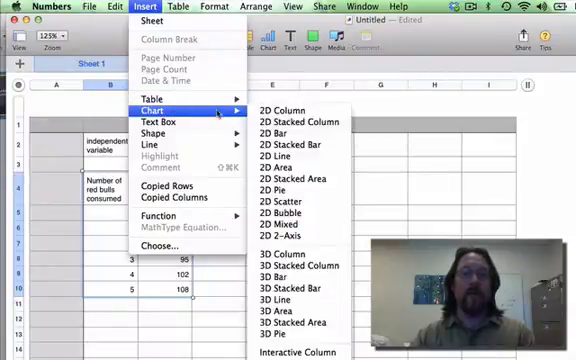
pyautogui.moveTo(290, 134)
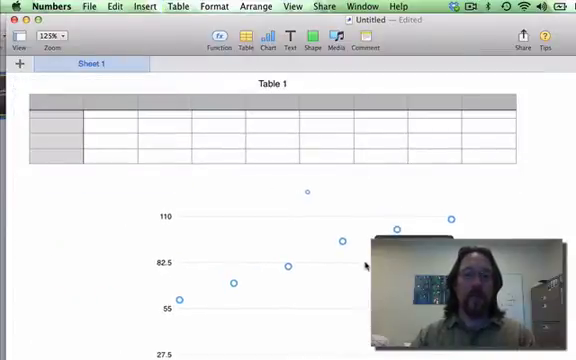
# Step: Scroll down to the scatter chart to reach its series formatting options
pyautogui.scroll(-3)
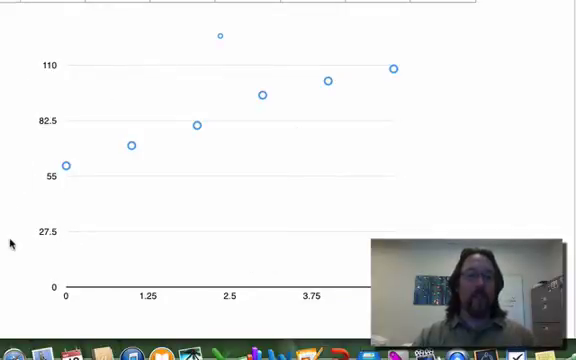
pyautogui.moveTo(322, 318)
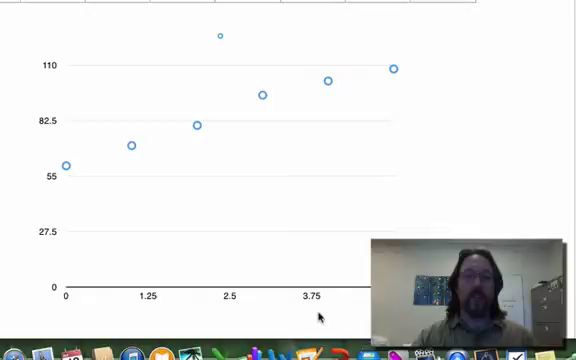
pyautogui.moveTo(74, 64)
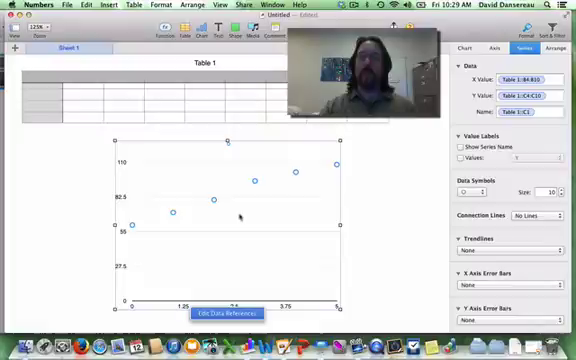
# Step: Hide the chart legend and toggle the chart title on, then off again
pyautogui.click(462, 46)
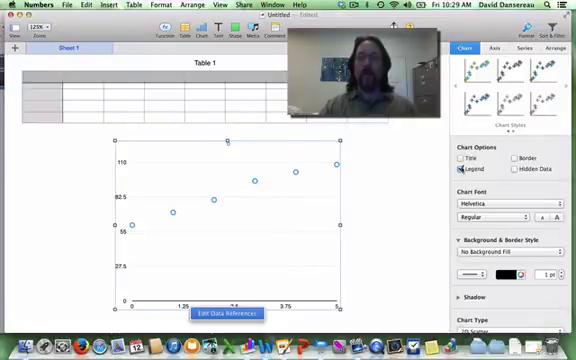
pyautogui.click(454, 172)
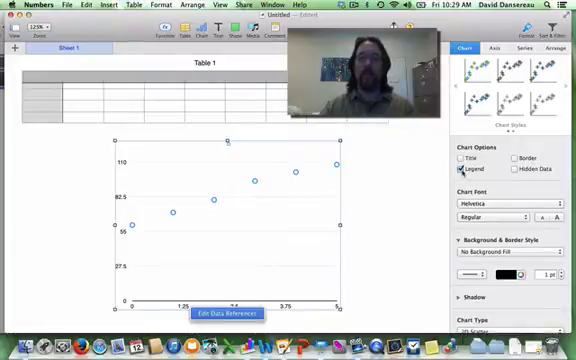
pyautogui.click(448, 170)
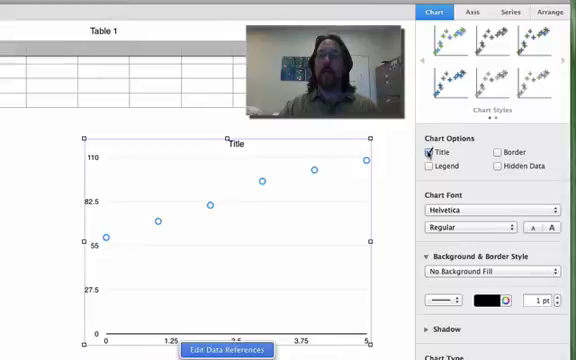
pyautogui.click(424, 152)
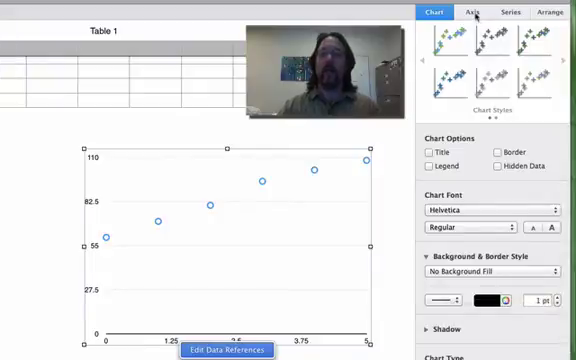
# Step: Enable an axis name on the chart's vertical value axis
pyautogui.click(476, 10)
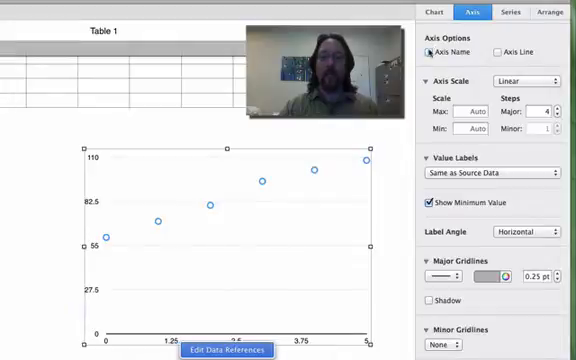
pyautogui.click(420, 48)
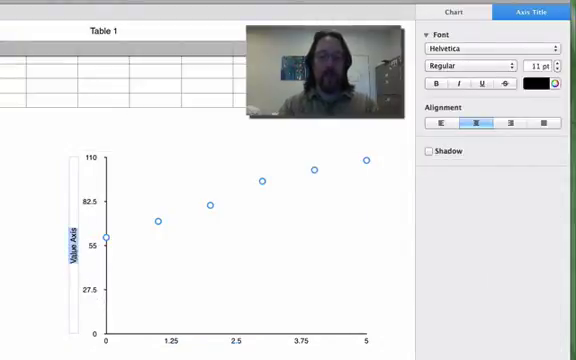
# Step: Rename the vertical axis label to 'Heart rate (bpm)'
pyautogui.write('Heart rate (bpm')
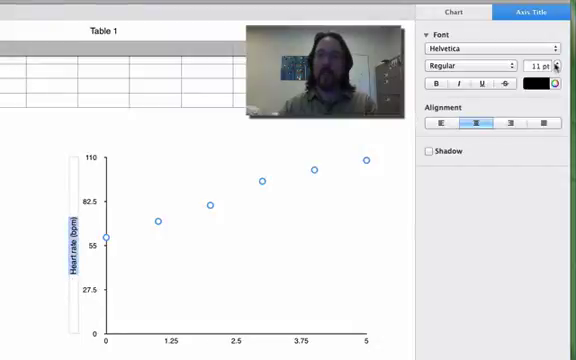
pyautogui.click(452, 12)
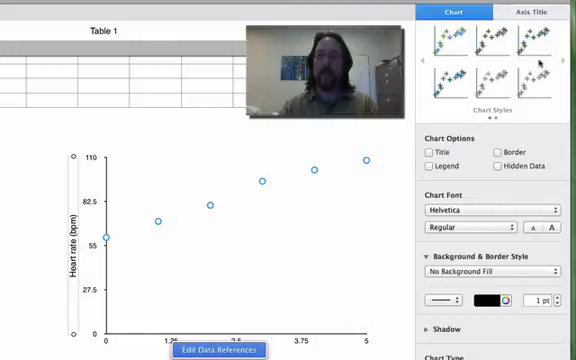
pyautogui.click(530, 12)
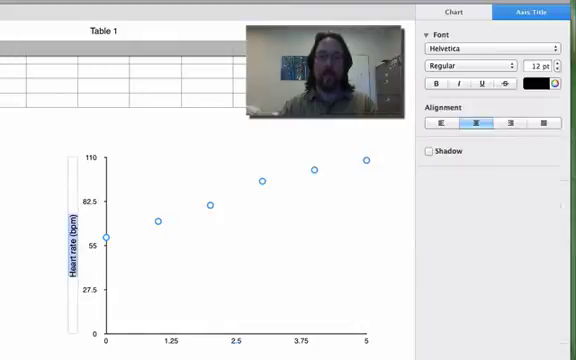
pyautogui.click(460, 14)
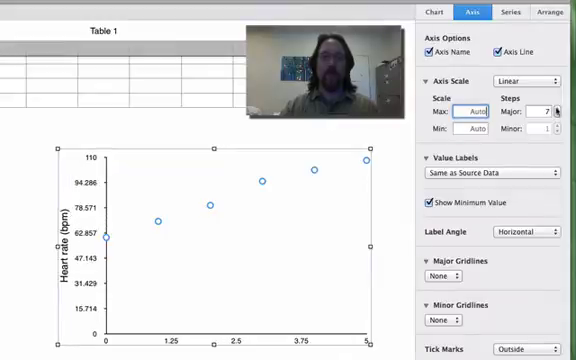
# Step: Set the vertical axis maximum to 120 with steps of 20
pyautogui.click(560, 108)
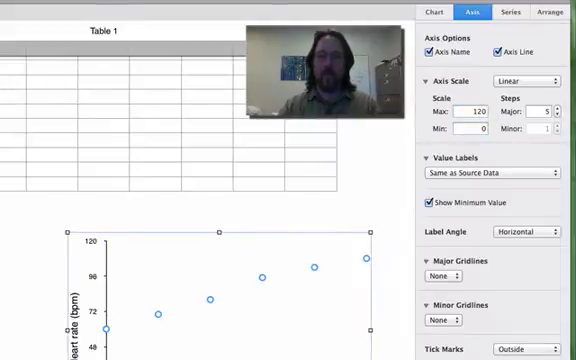
pyautogui.scroll(-3)
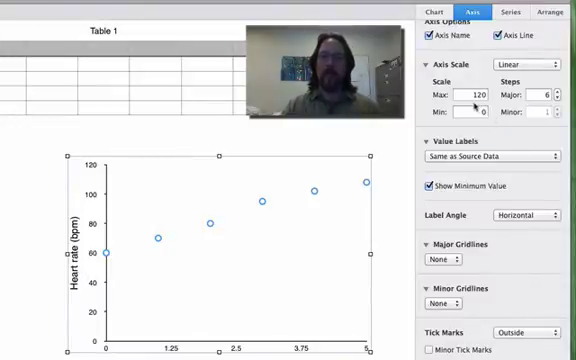
pyautogui.moveTo(482, 96)
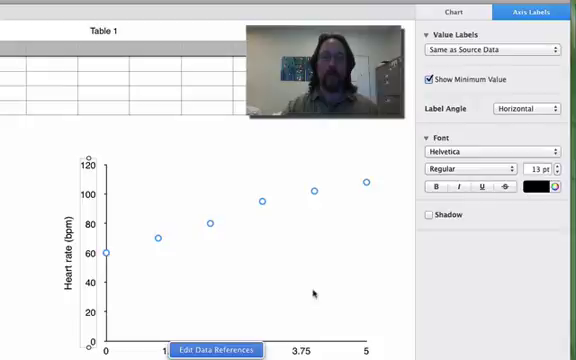
# Step: Set the horizontal axis maximum to 5 with 5 whole-number steps
pyautogui.click(478, 16)
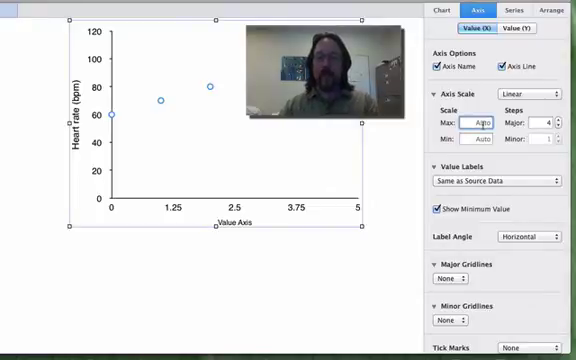
pyautogui.write('5')
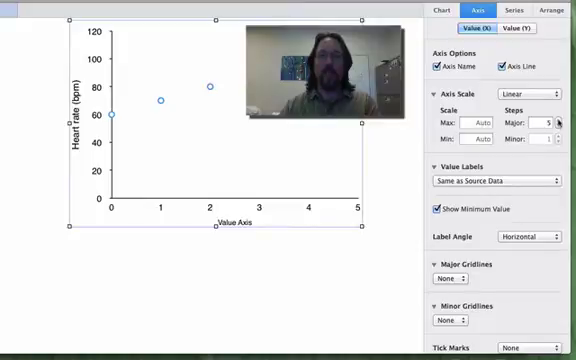
pyautogui.click(212, 218)
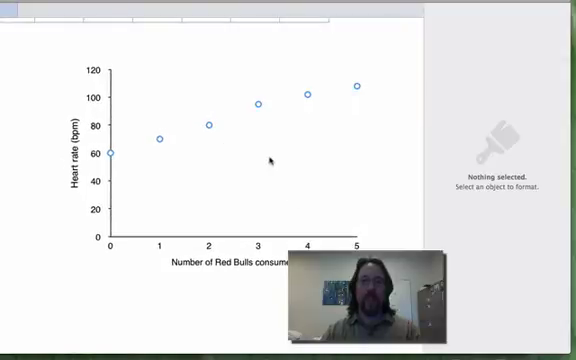
# Step: Add a linear trend line to the series and review the connection line choices
pyautogui.click(212, 124)
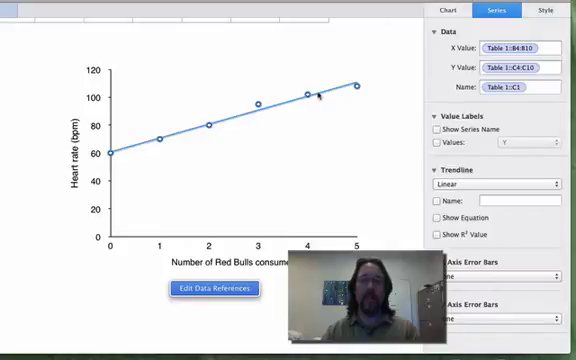
pyautogui.click(504, 184)
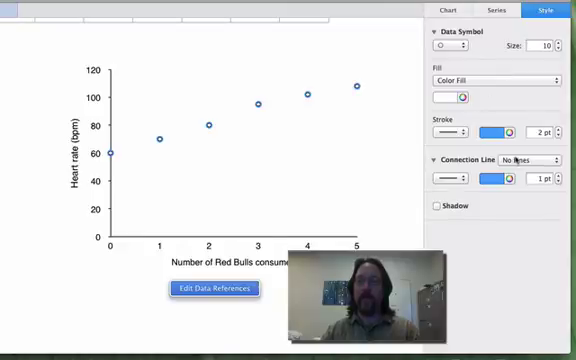
pyautogui.click(536, 160)
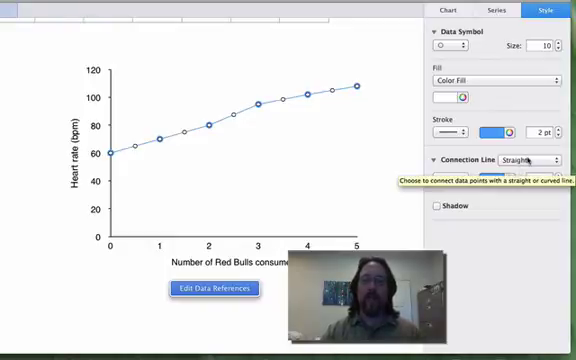
pyautogui.click(538, 160)
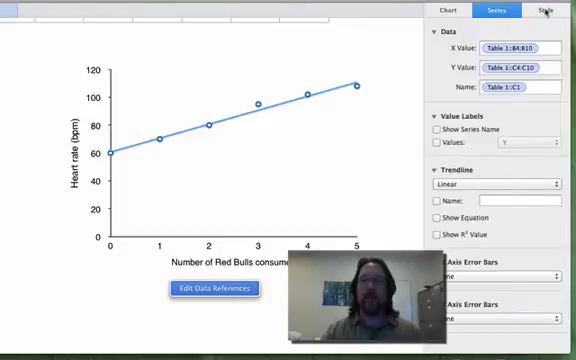
pyautogui.click(544, 12)
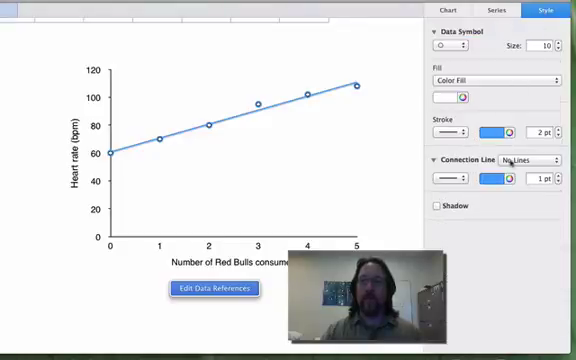
pyautogui.click(524, 158)
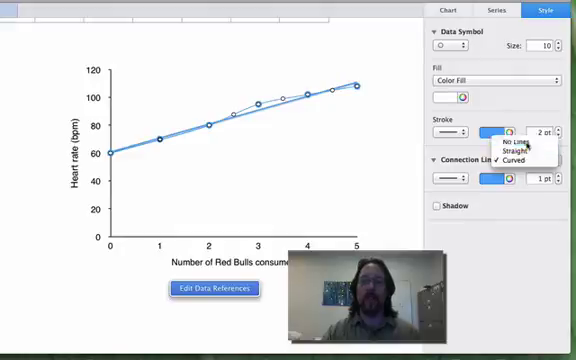
# Step: Set connection lines to none and give the trend line a solid black stroke
pyautogui.click(480, 148)
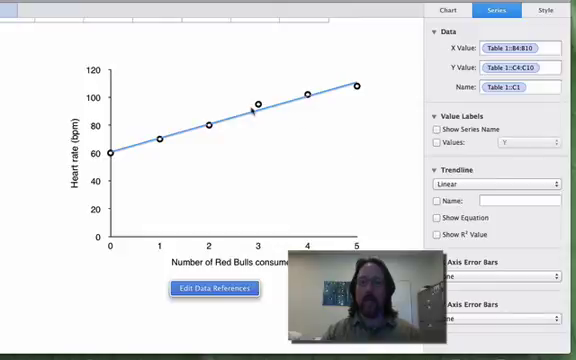
pyautogui.rightClick(258, 106)
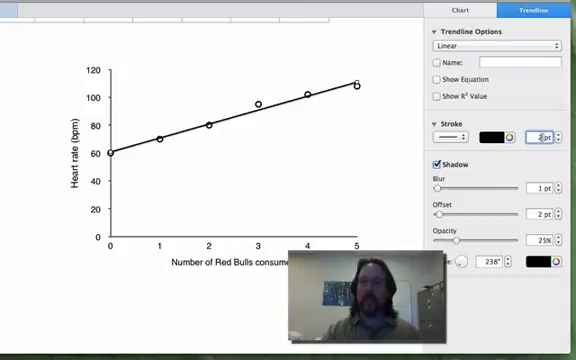
pyautogui.click(538, 136)
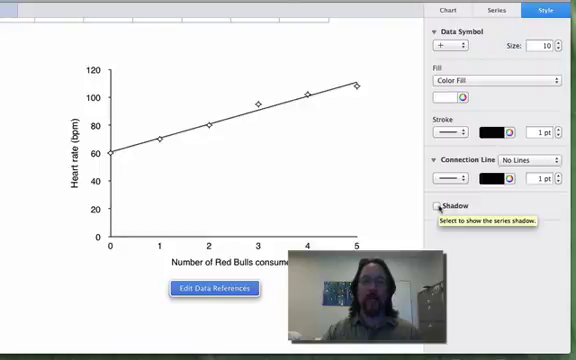
# Step: Enable a soft drop shadow on the heart-rate data point markers
pyautogui.click(440, 206)
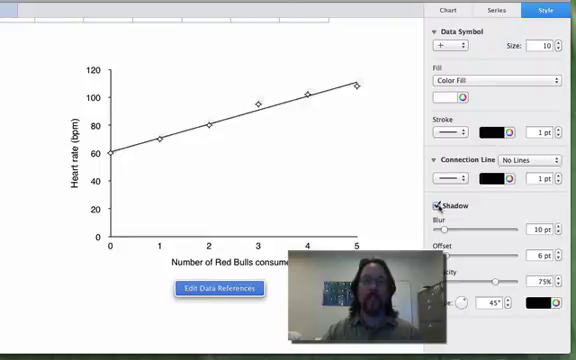
pyautogui.moveTo(442, 204)
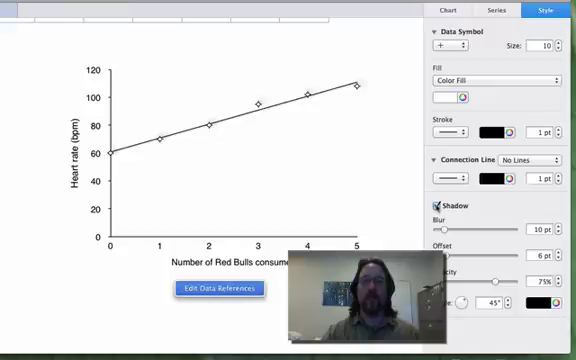
pyautogui.click(440, 204)
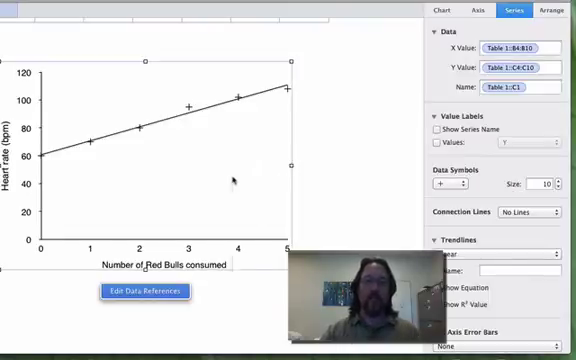
# Step: Copy the finished heart rate chart from the Numbers sheet
pyautogui.rightClick(230, 176)
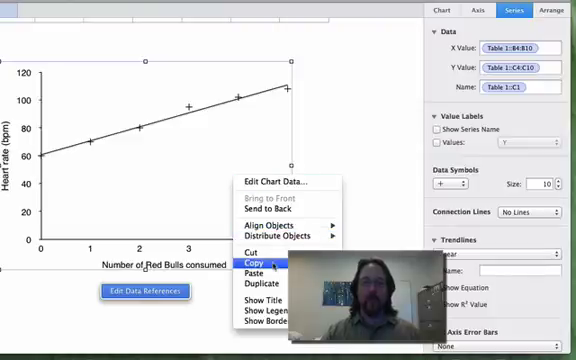
pyautogui.click(266, 262)
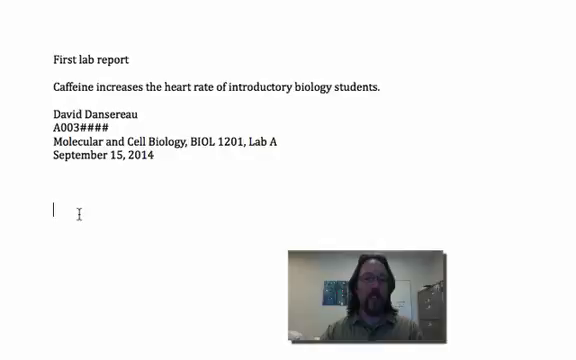
# Step: Paste the heart-rate chart into the Pages report beneath the course and date details
pyautogui.rightClick(50, 212)
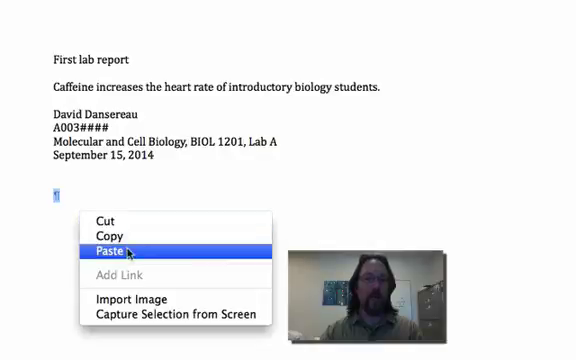
pyautogui.click(102, 248)
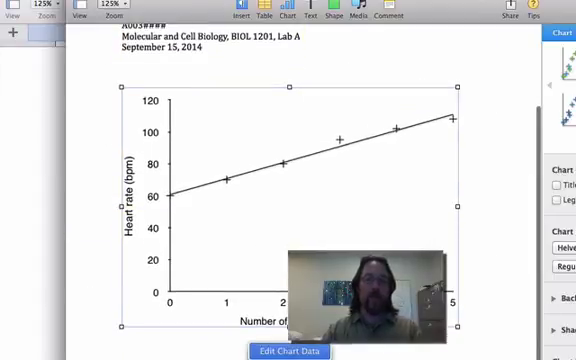
pyautogui.scroll(-3)
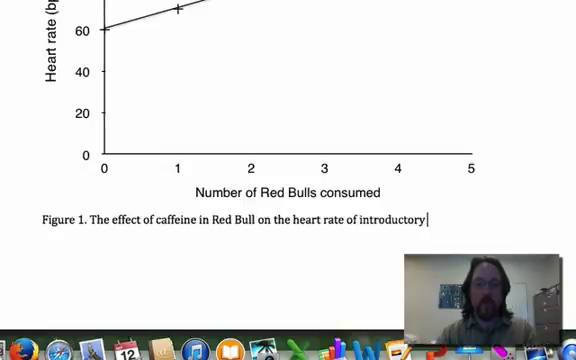
# Step: Finish the caption '...of an introductory biology student.' and select its Figure 1 label
pyautogui.write('bi')
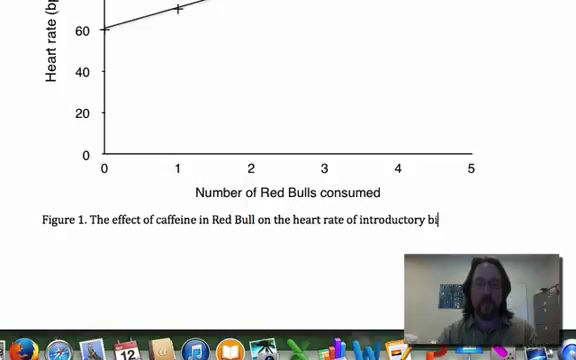
pyautogui.write('ology stud')
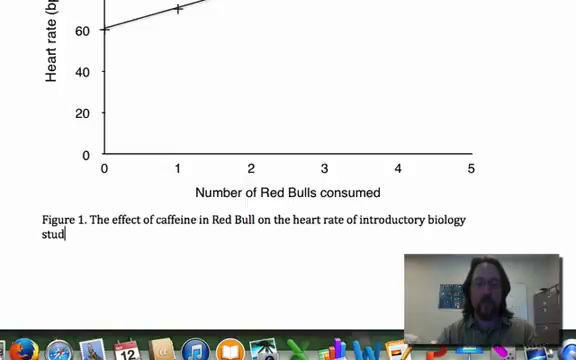
pyautogui.write('ent.')
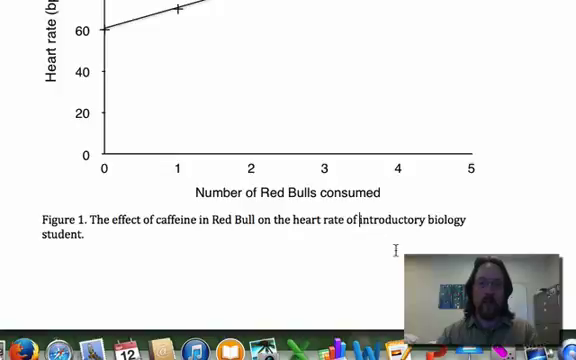
pyautogui.write('an')
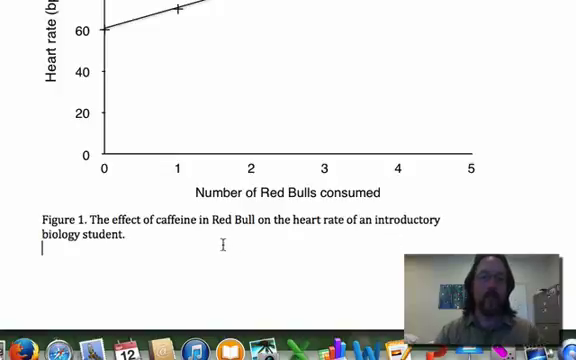
pyautogui.doubleClick(56, 220)
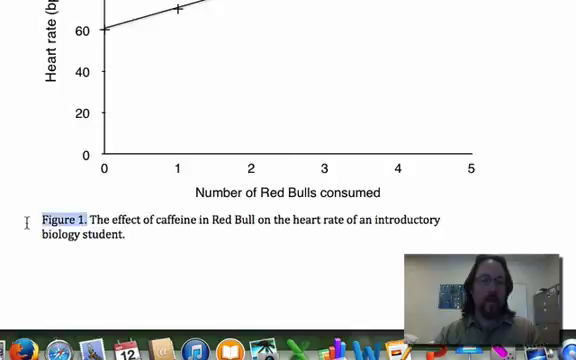